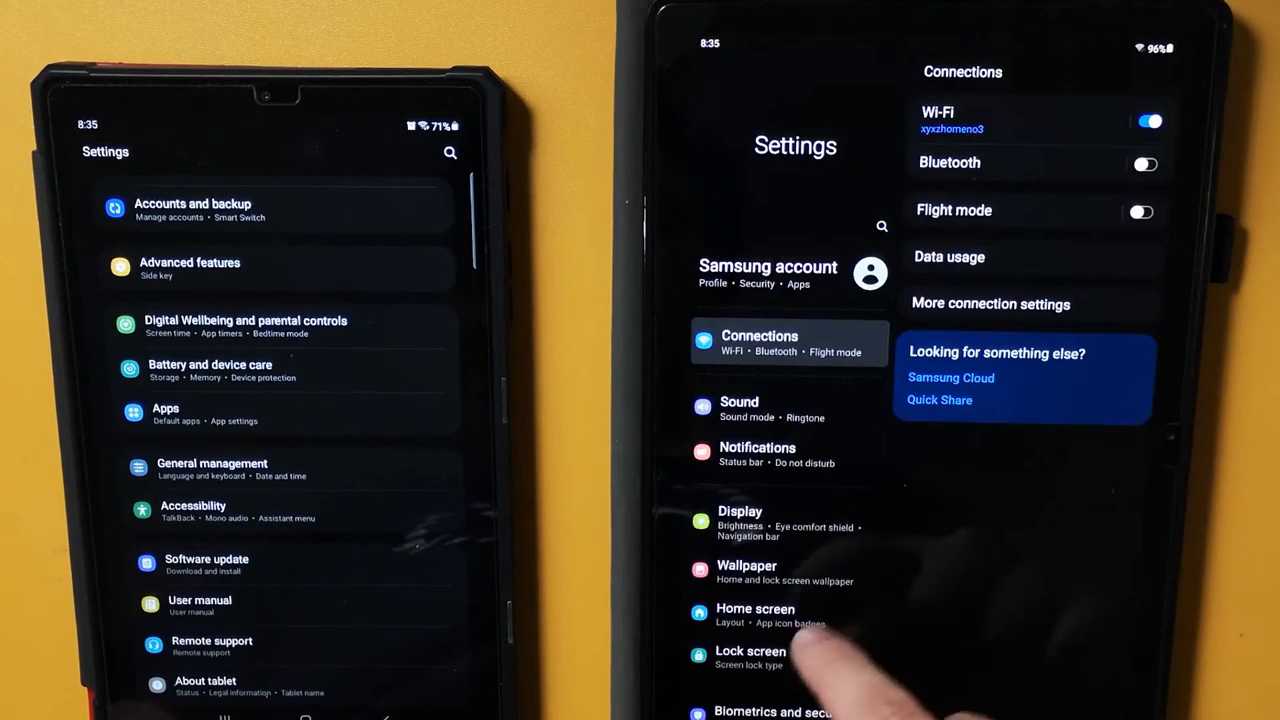
Reach the Apps list and bring up the App info page for Among Us (356 MB).
{"action": "scroll", "scroll_direction": "down", "scroll_amount": 3}
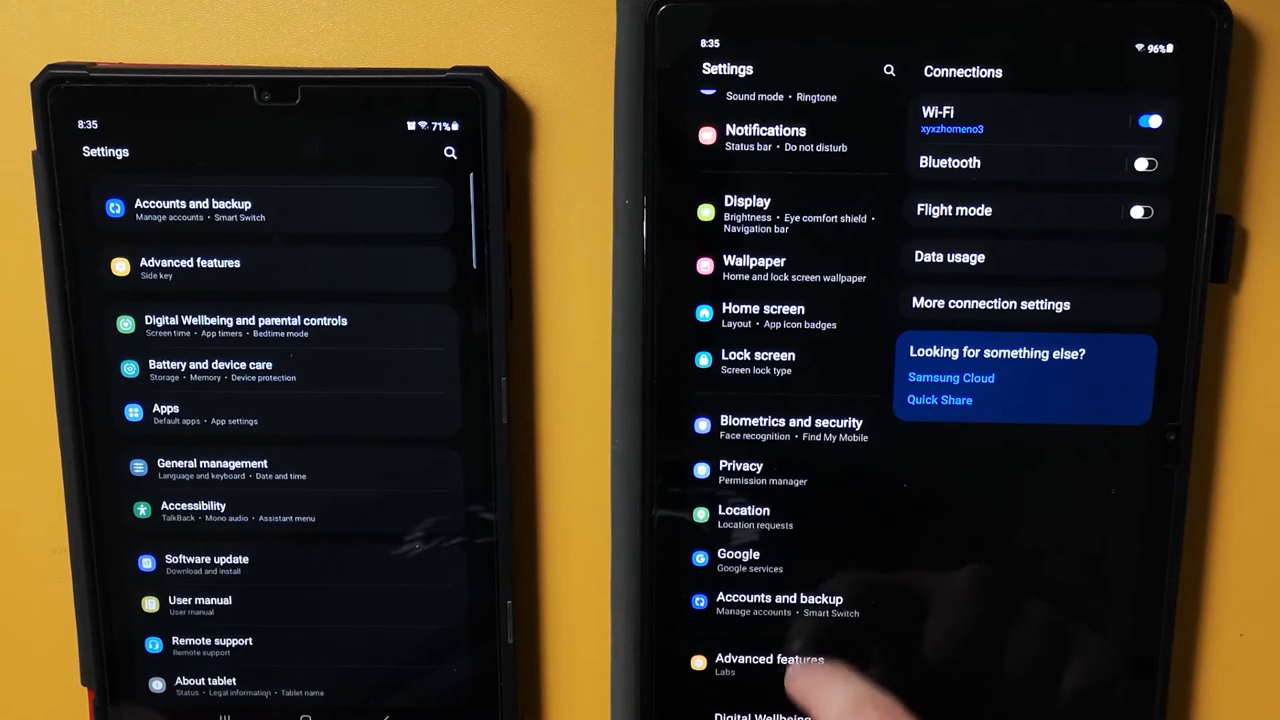
{"action": "scroll", "scroll_direction": "down", "scroll_amount": 3}
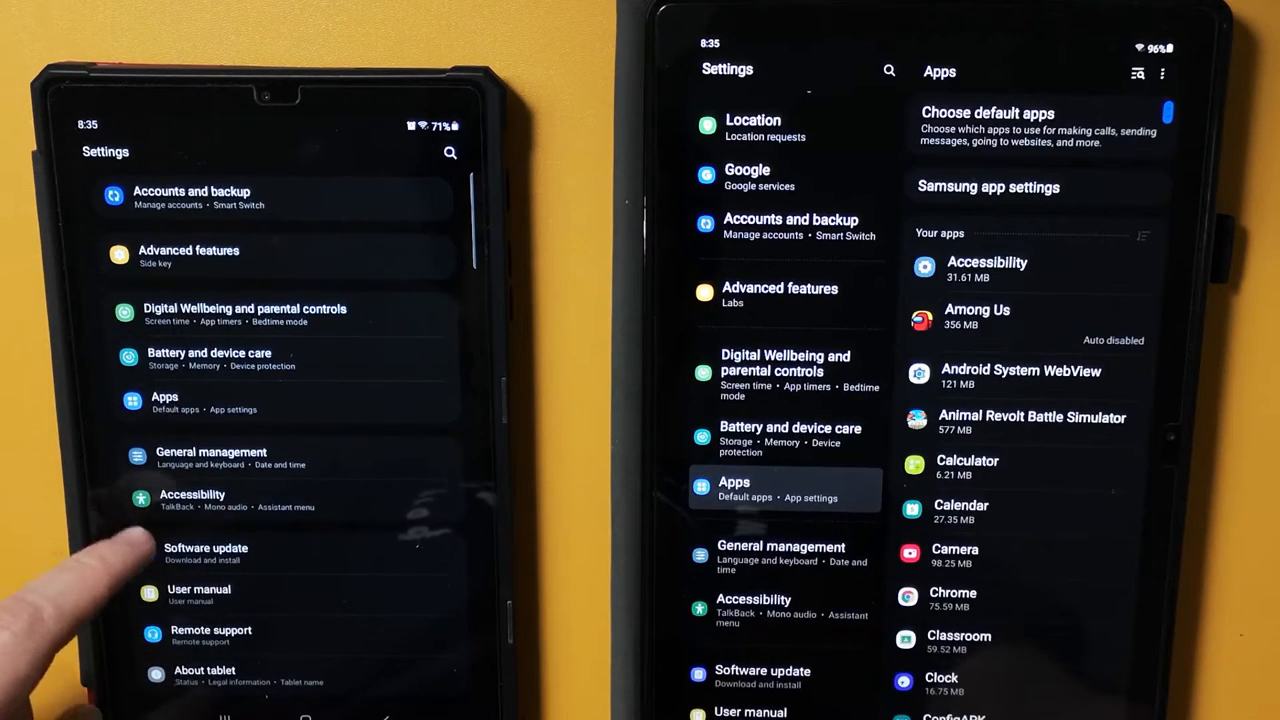
{"action": "left_click", "coordinate": [164, 400]}
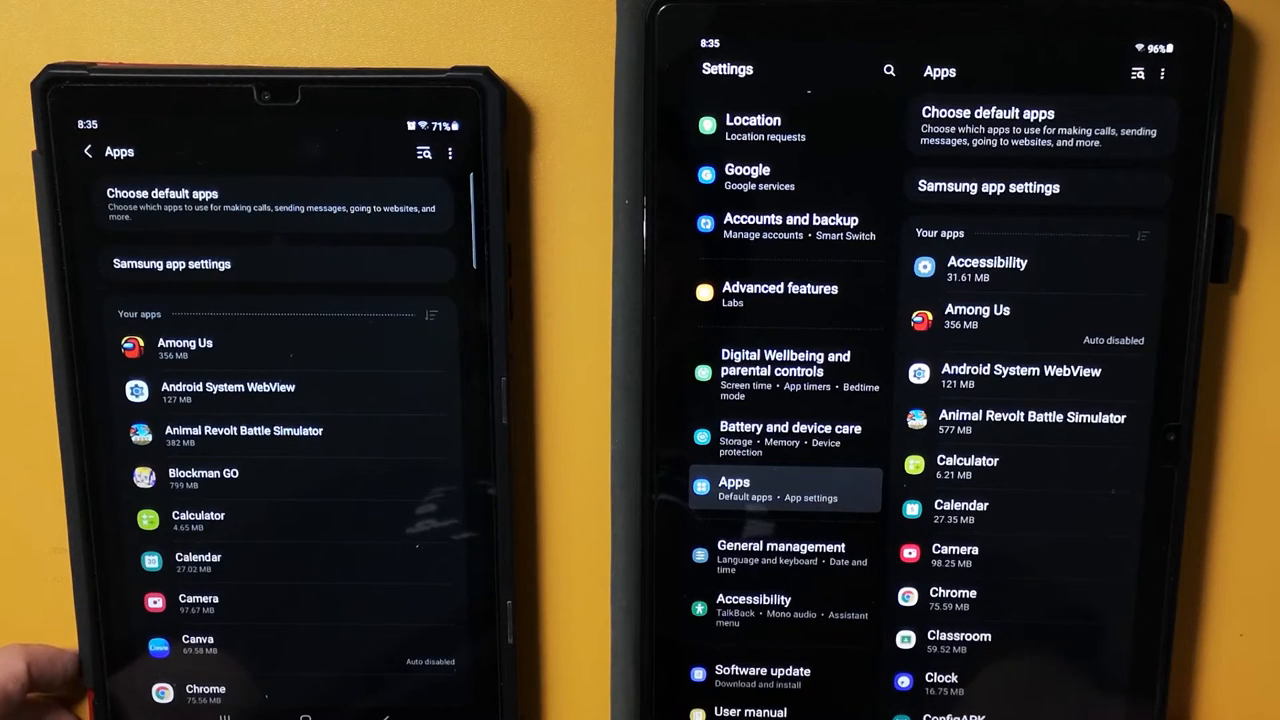
{"action": "left_click", "coordinate": [184, 348]}
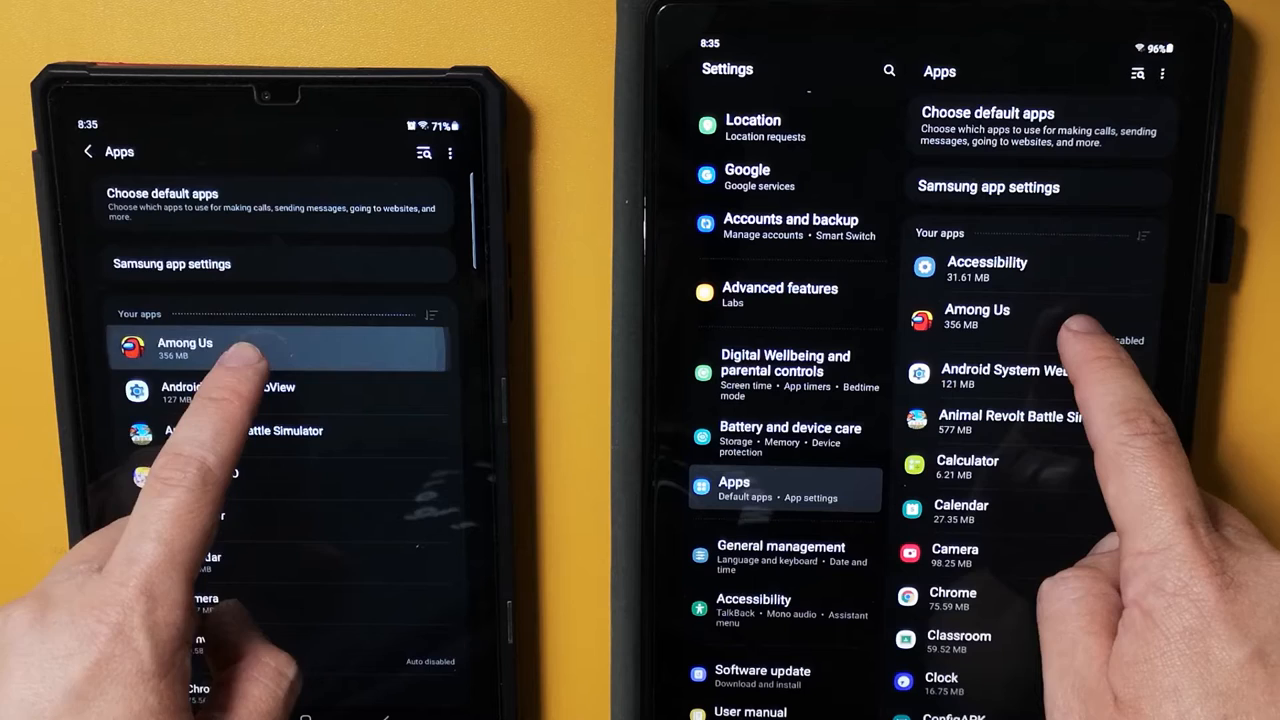
{"action": "left_click", "coordinate": [976, 316]}
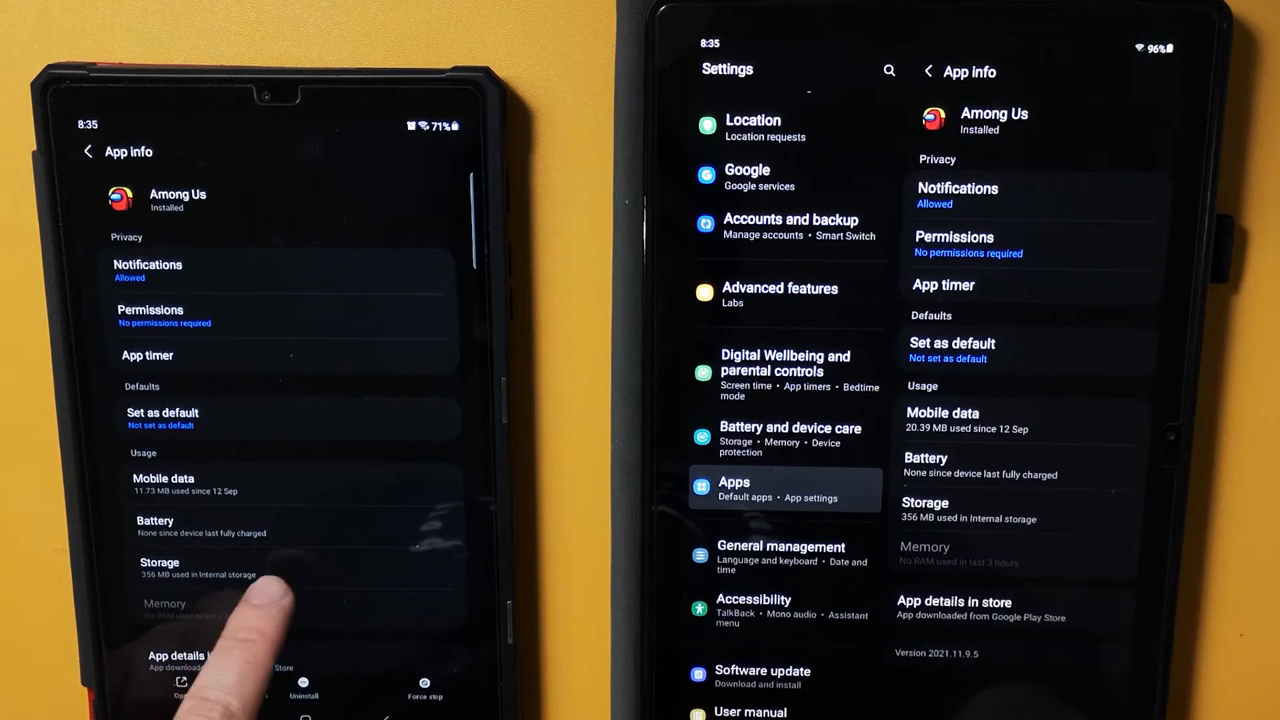
From Among Us Storage, change the location to SD card and start the Move.
{"action": "left_click", "coordinate": [160, 570]}
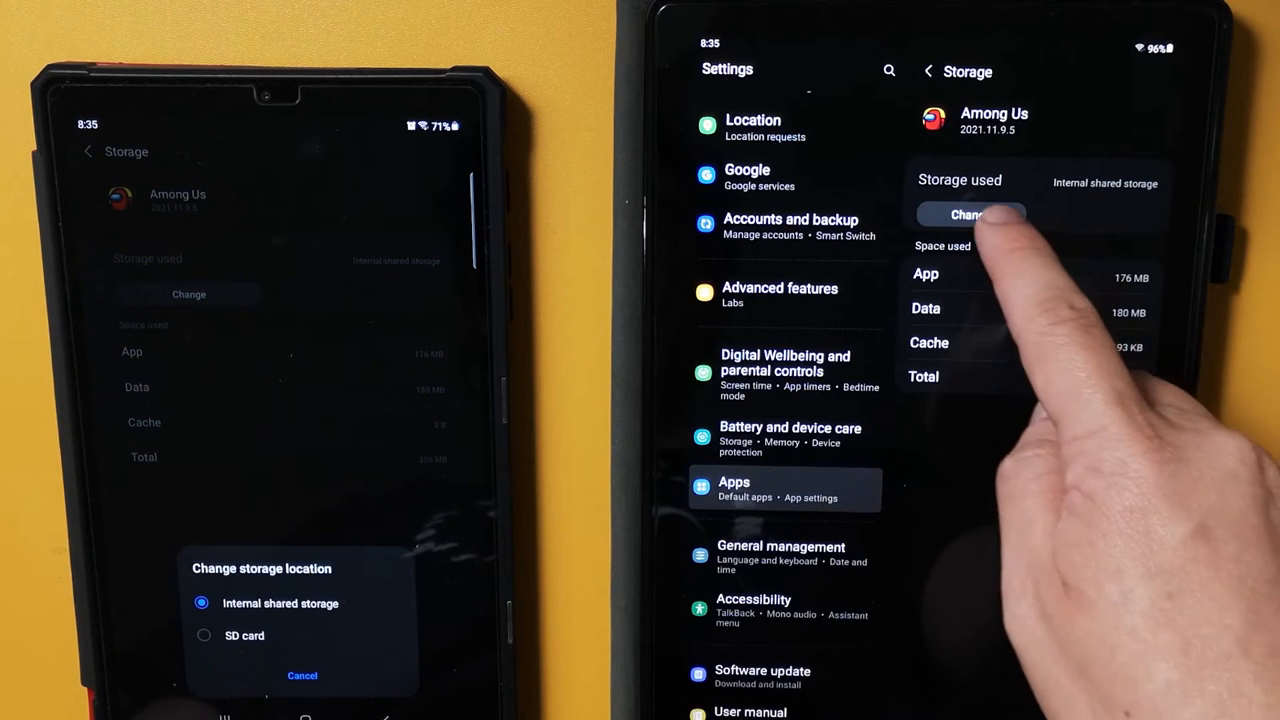
{"action": "left_click", "coordinate": [968, 214]}
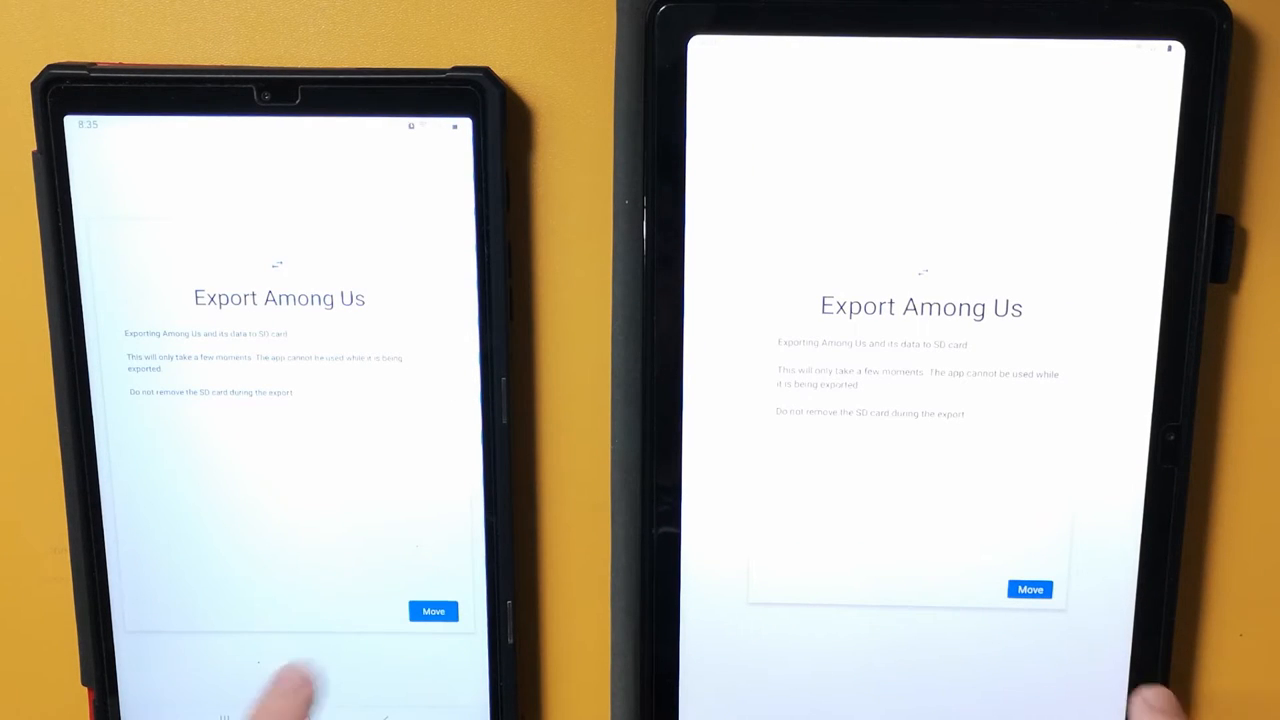
{"action": "left_click", "coordinate": [432, 612]}
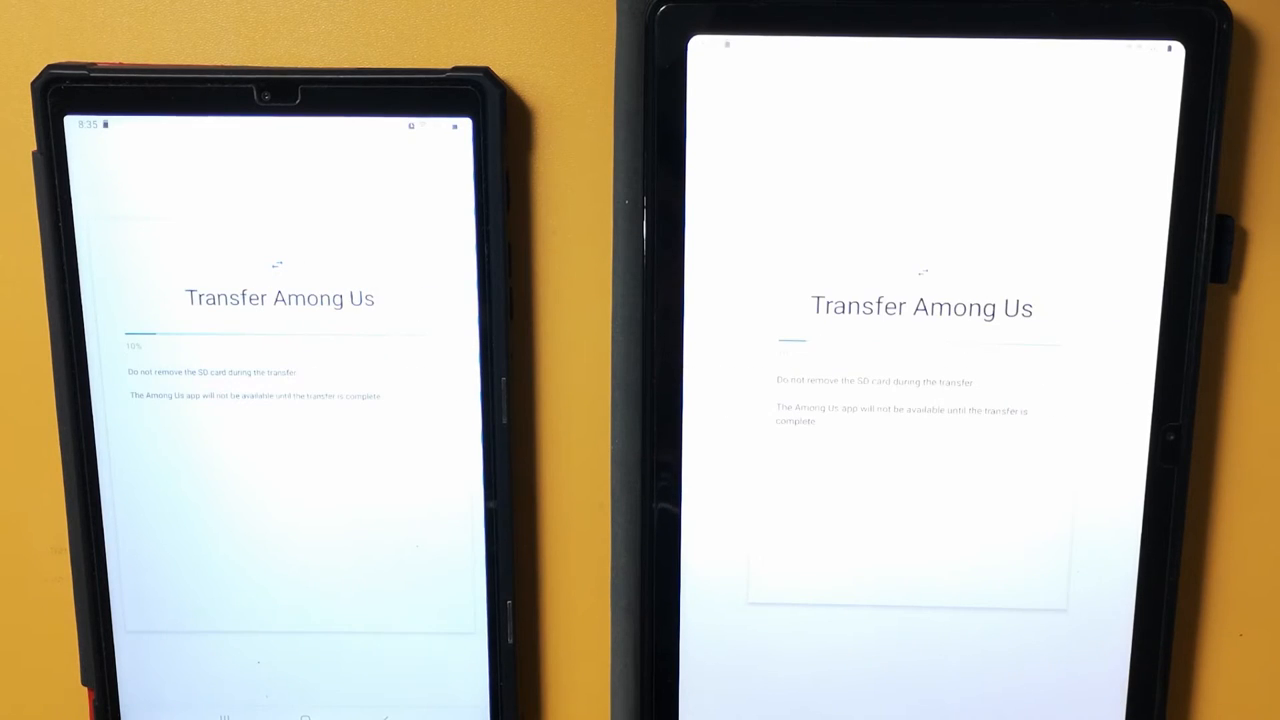